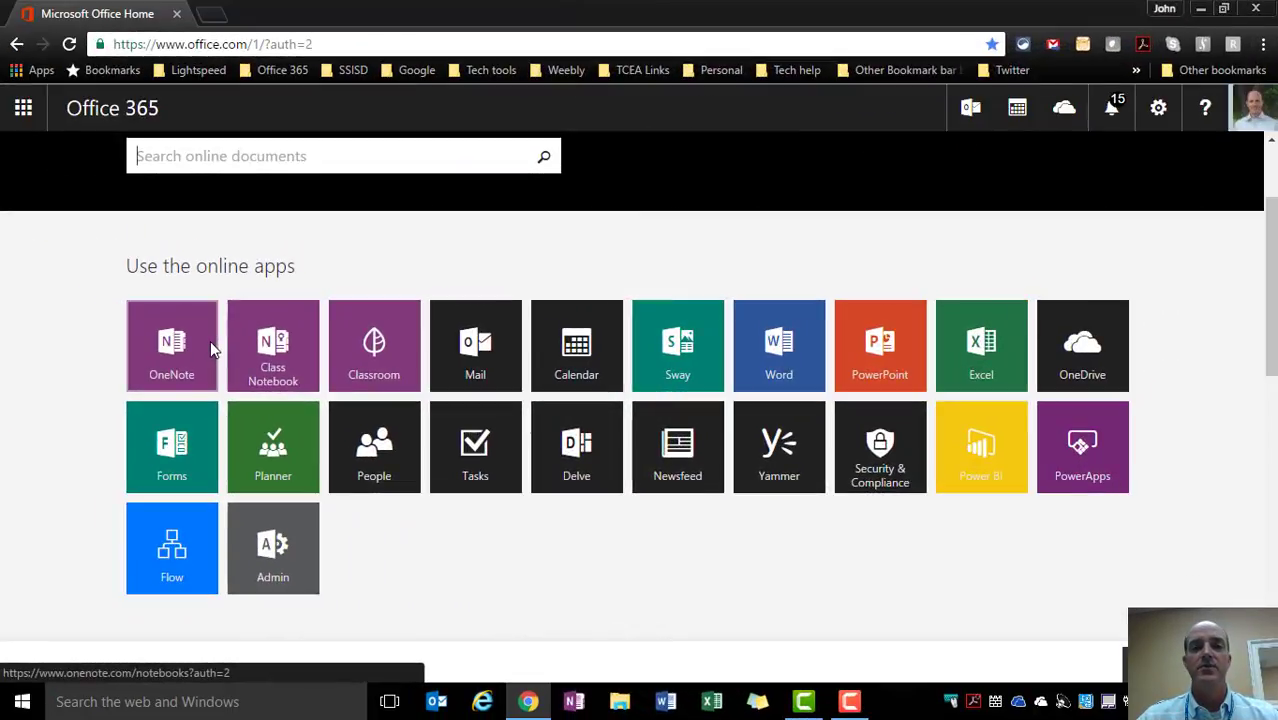
pyautogui.moveTo(171, 446)
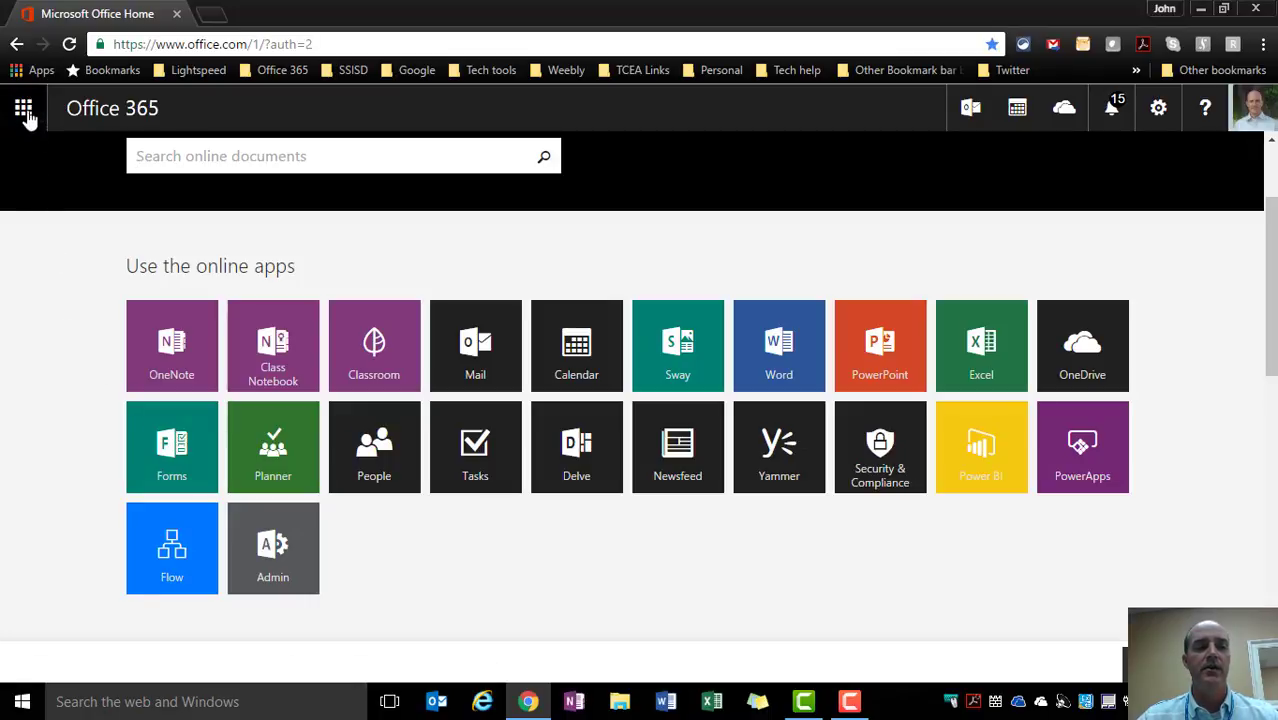
# Launch Microsoft Forms from the Office 365 app launcher to view My forms.
pyautogui.click(23, 108)
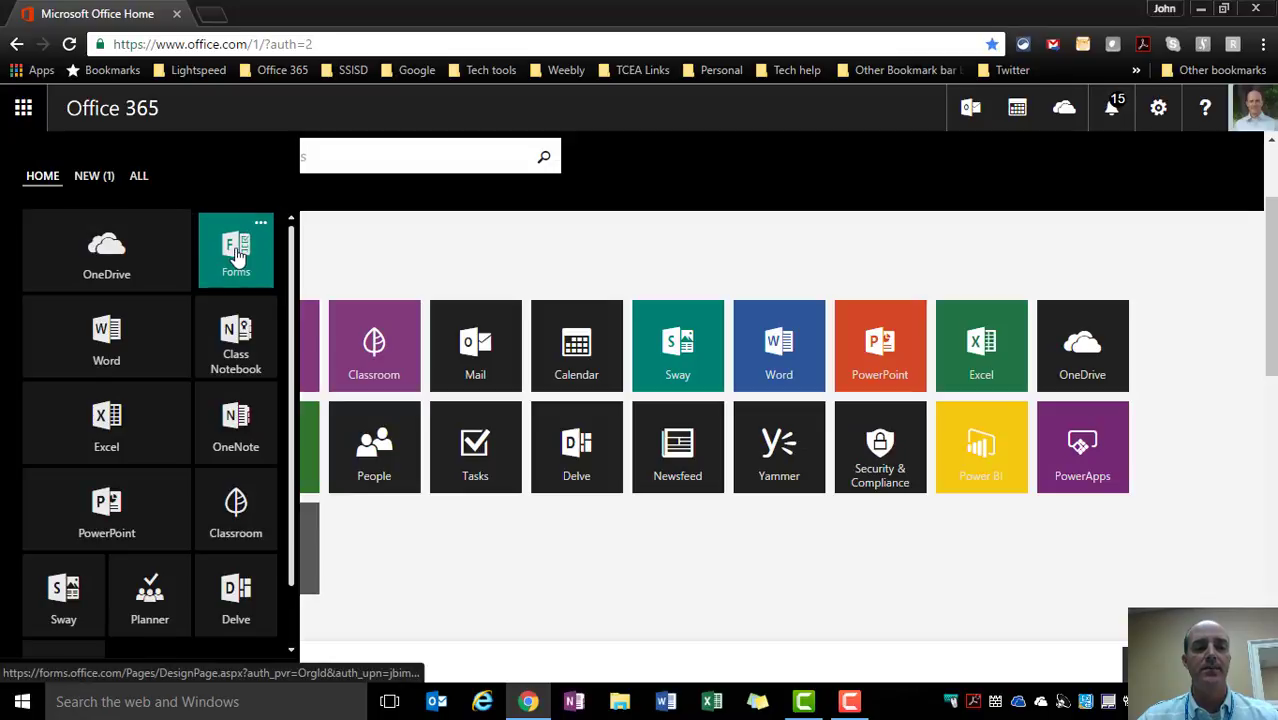
pyautogui.click(235, 250)
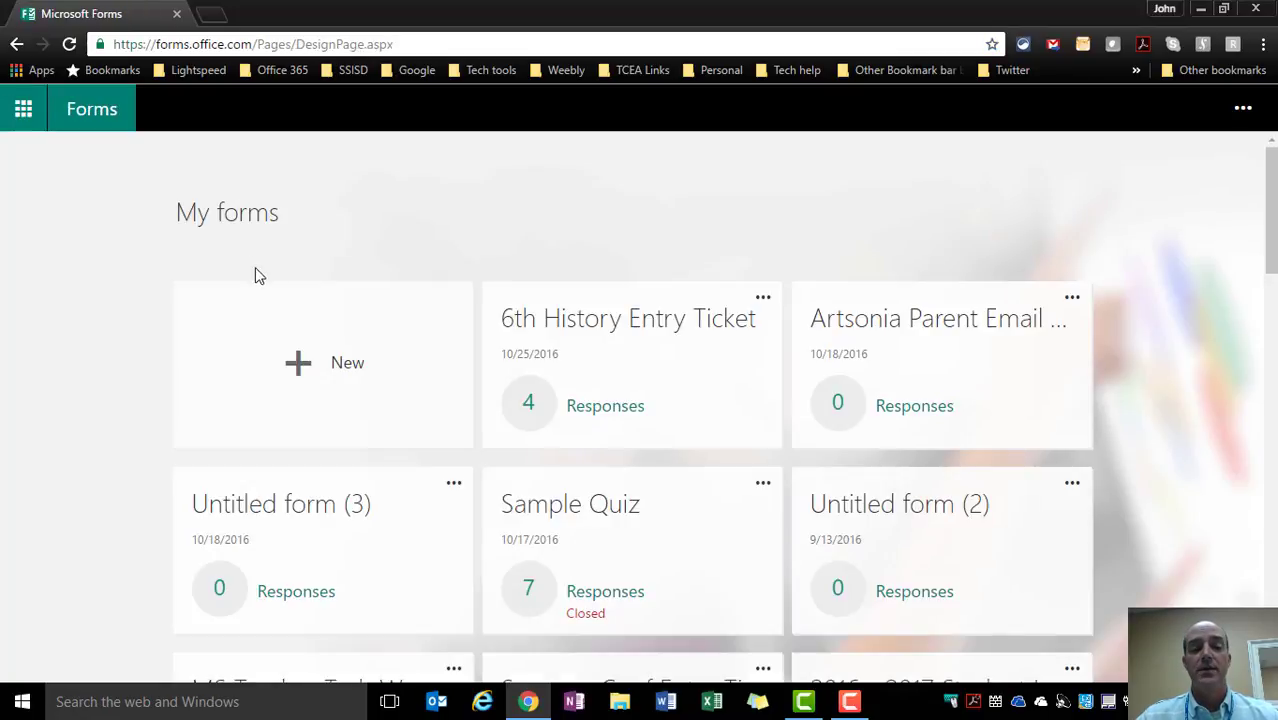
pyautogui.moveTo(341, 371)
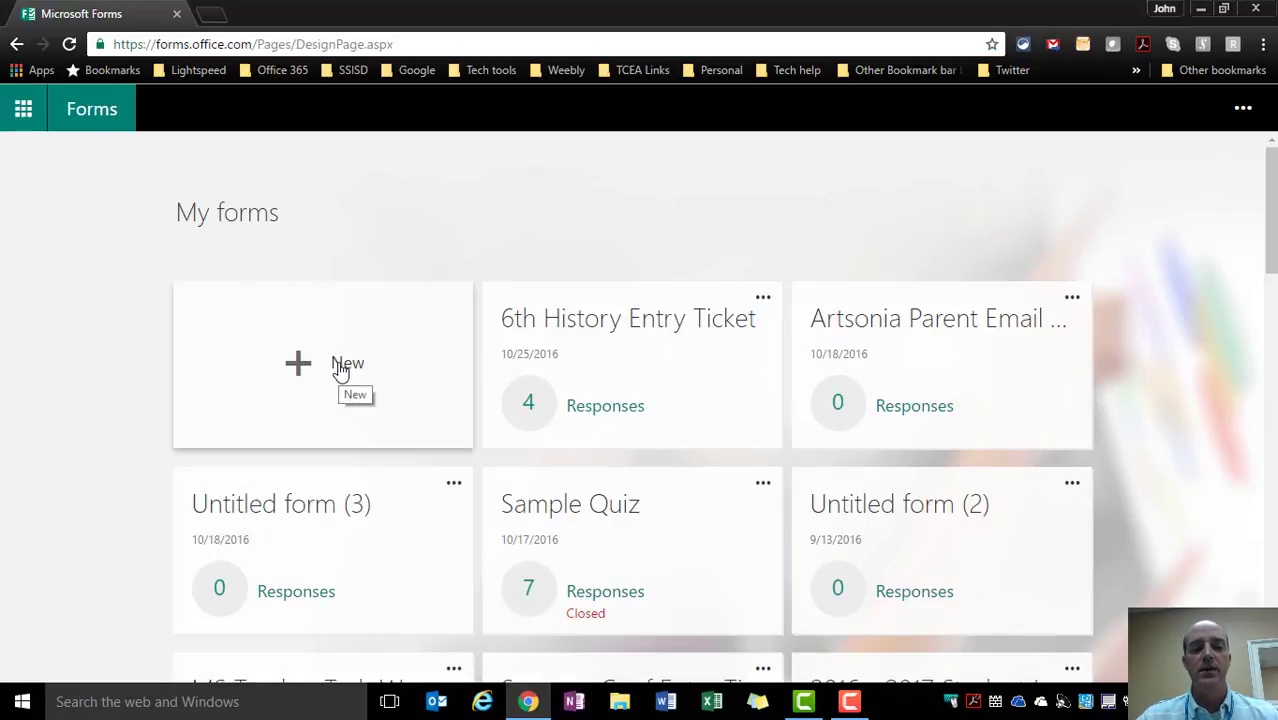
# Create a blank form titled 'Video Sample' with a description about describing the form and giving instructions.
pyautogui.click(322, 365)
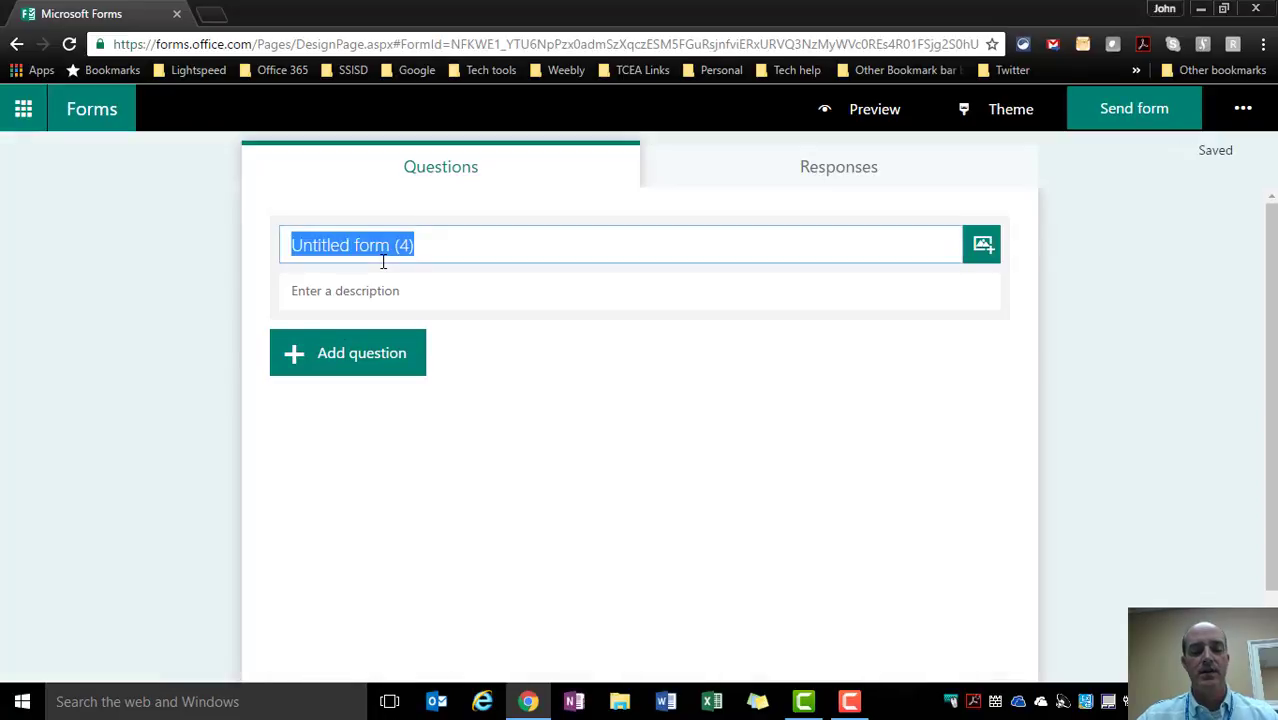
pyautogui.write('Video Sample')
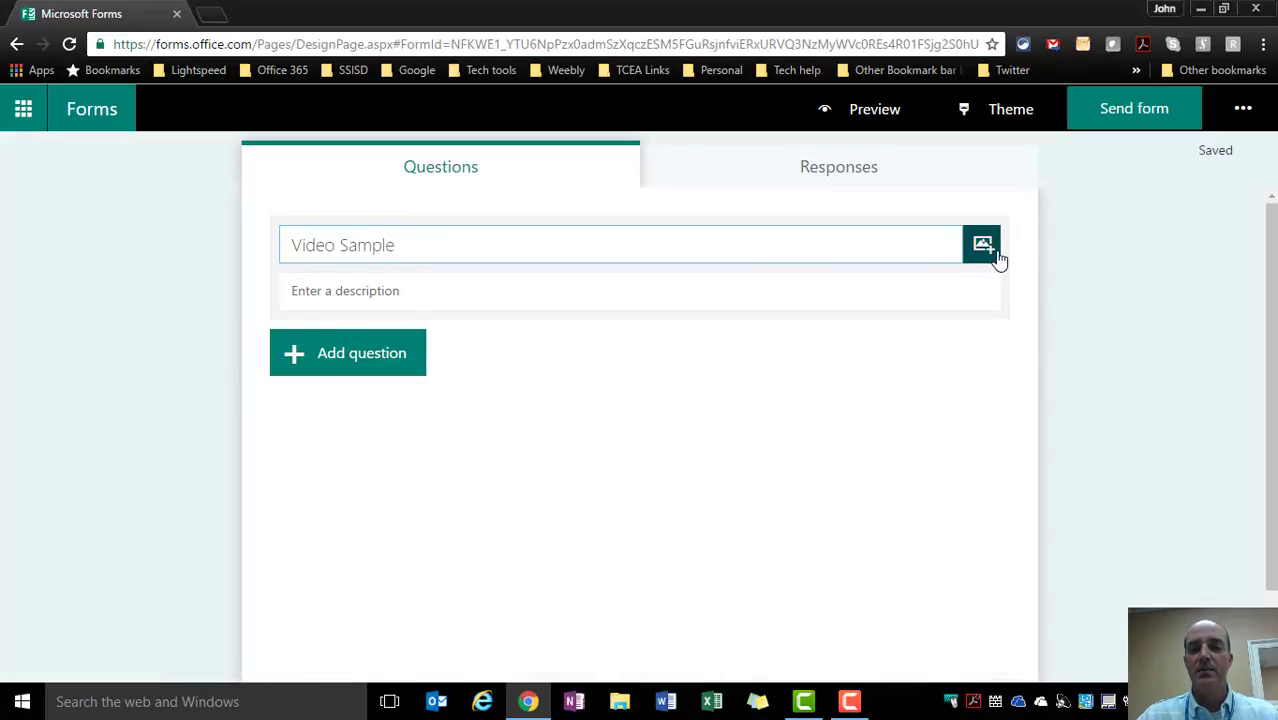
pyautogui.click(982, 244)
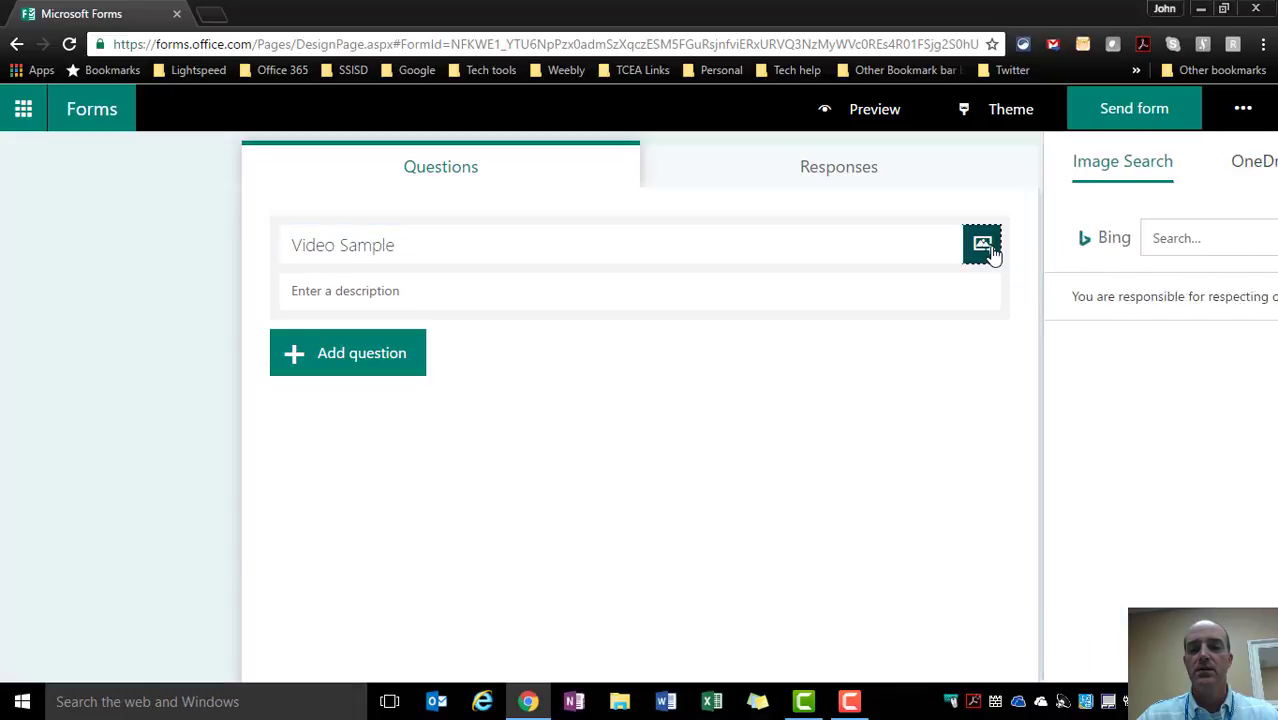
pyautogui.click(982, 244)
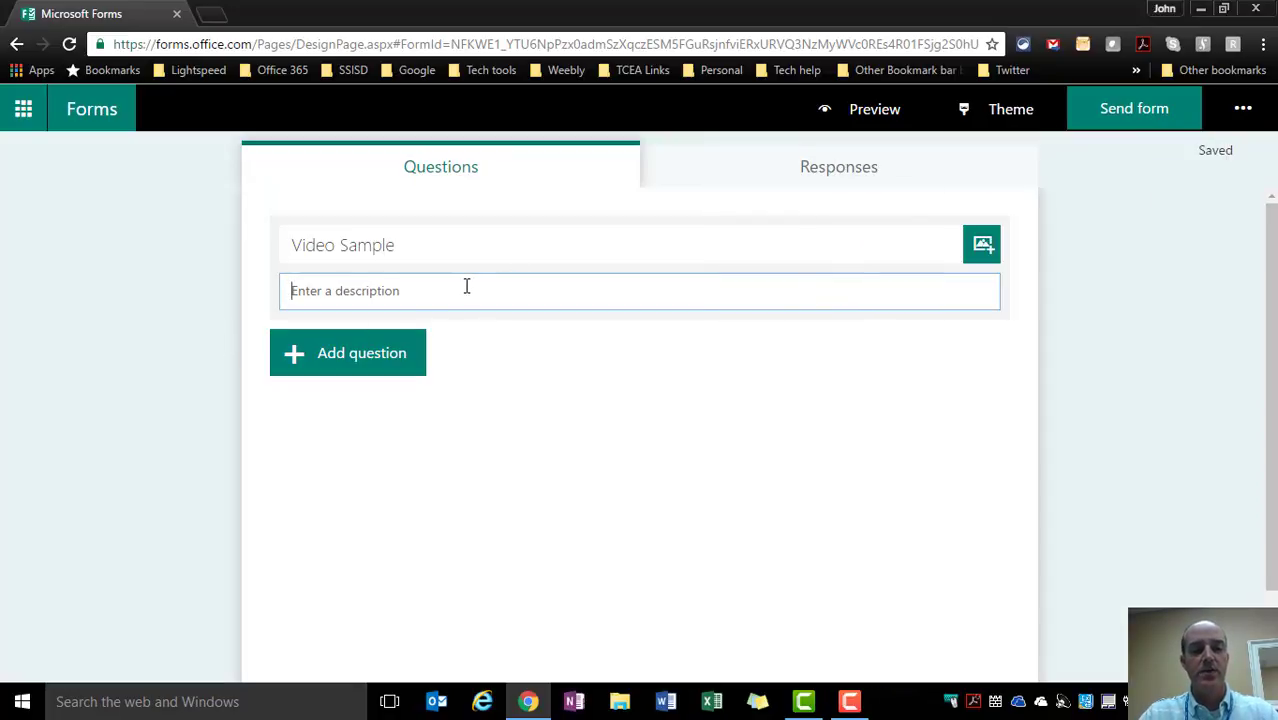
pyautogui.write('This is where you would describe the form, and give special instructions')
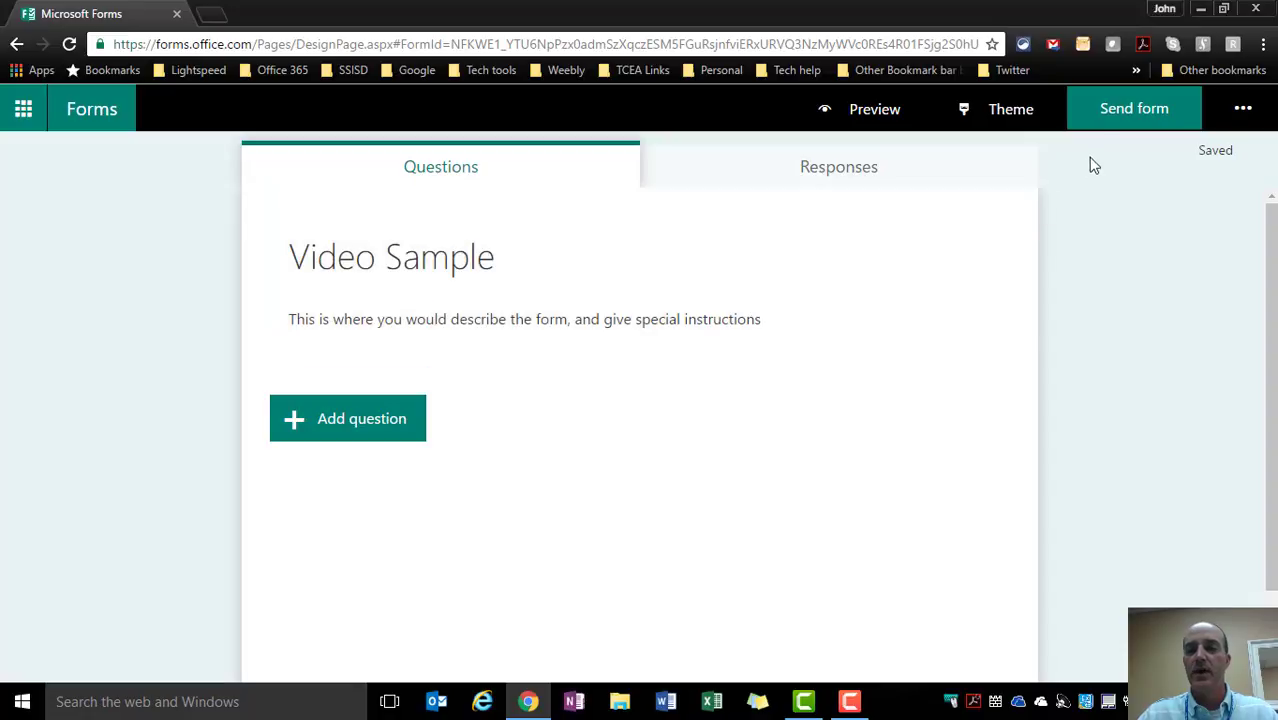
# Apply the dark blue theme to Video Sample, then bring up the Send form sharing pane.
pyautogui.click(1009, 108)
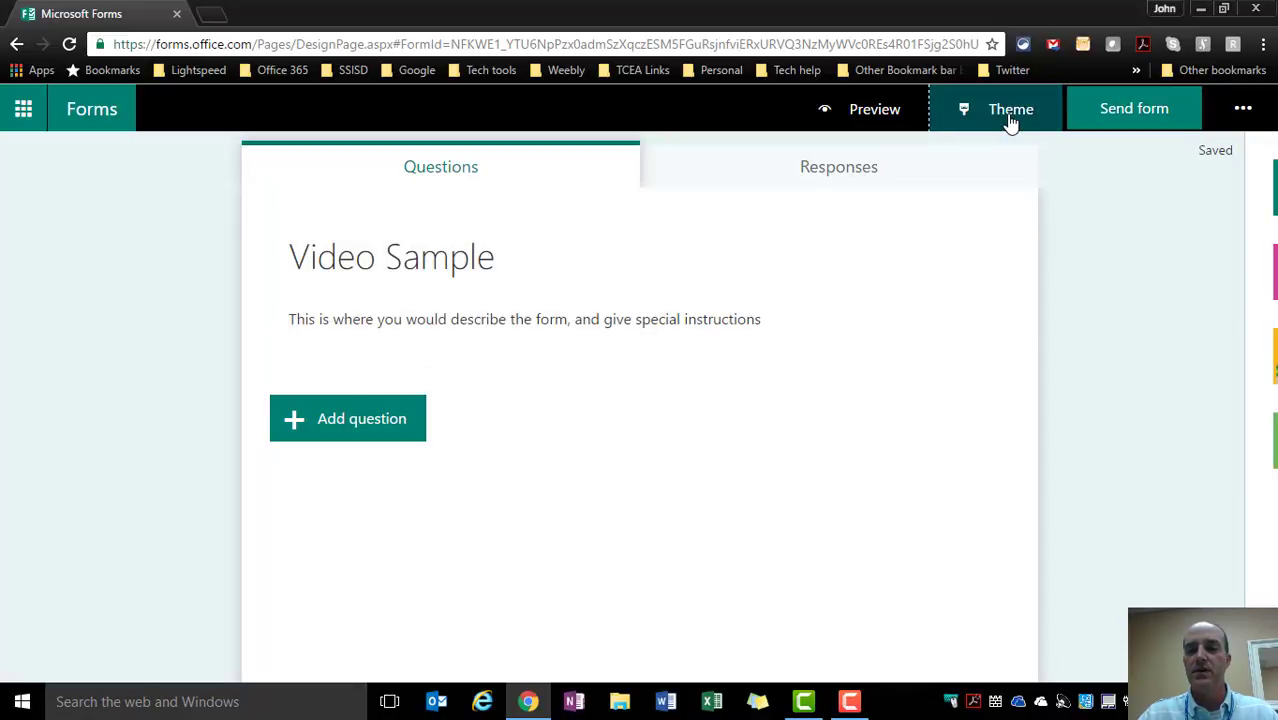
pyautogui.click(1010, 108)
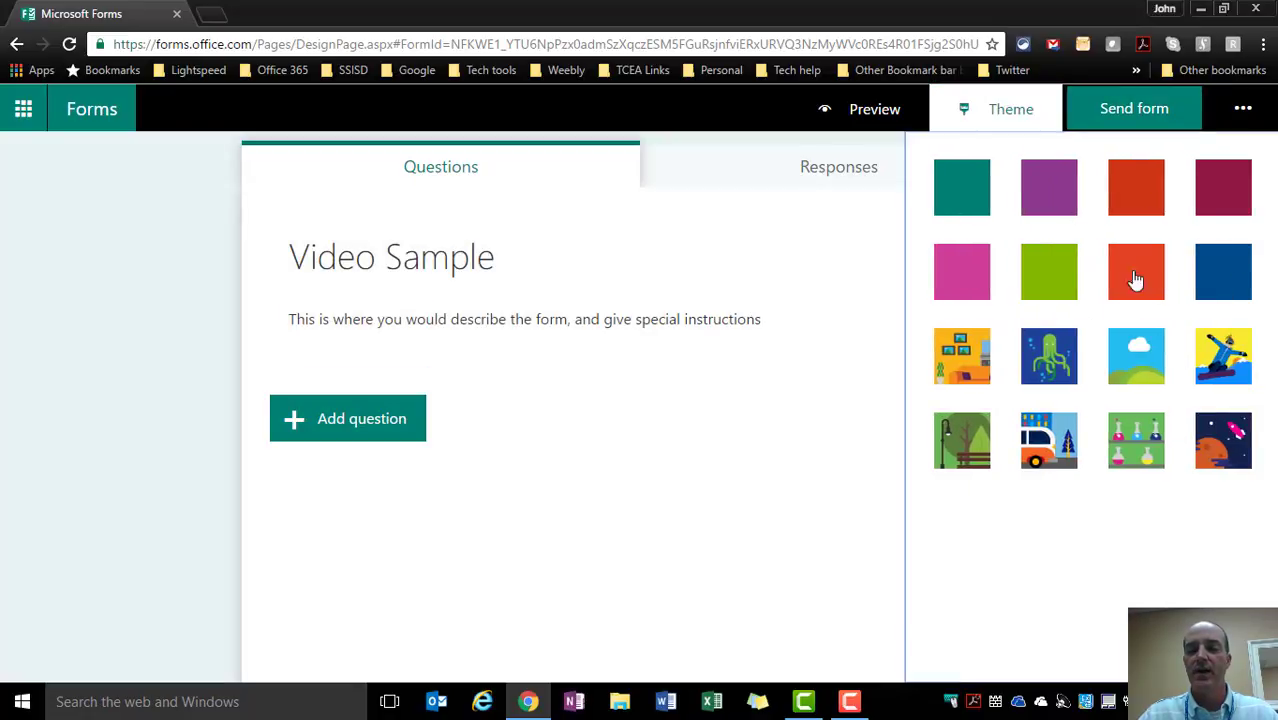
pyautogui.click(1222, 271)
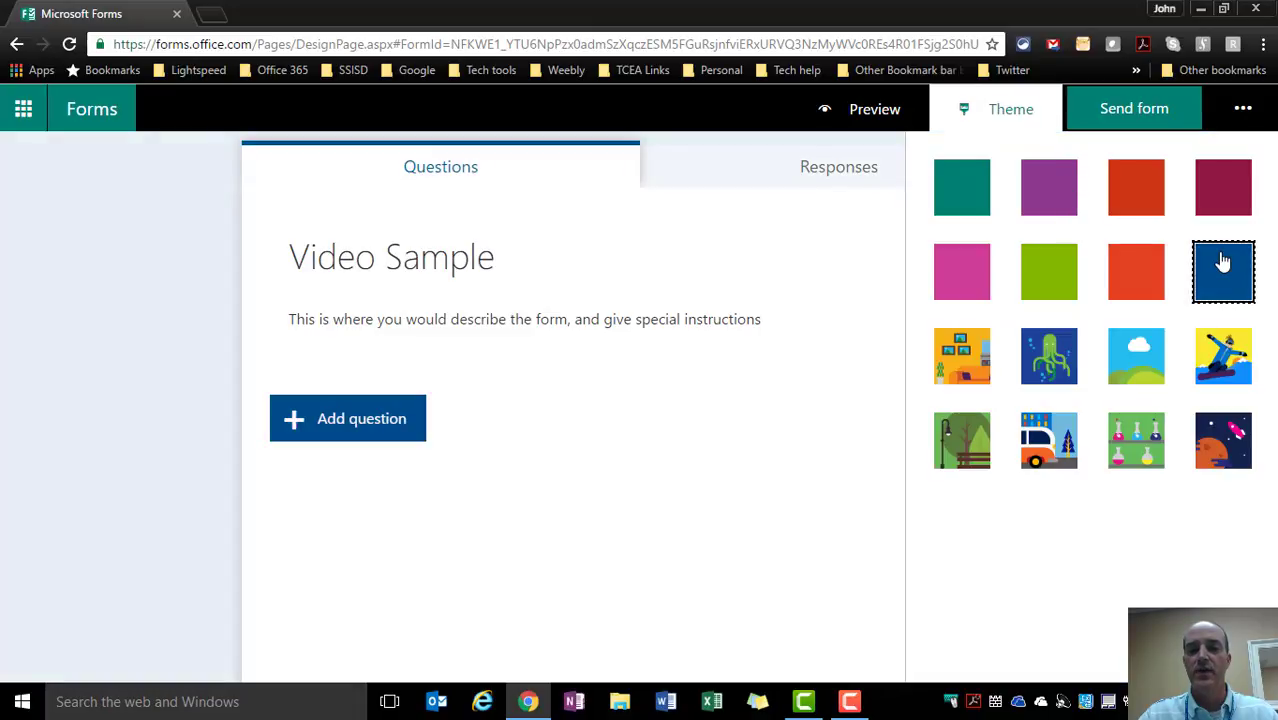
pyautogui.moveTo(874, 109)
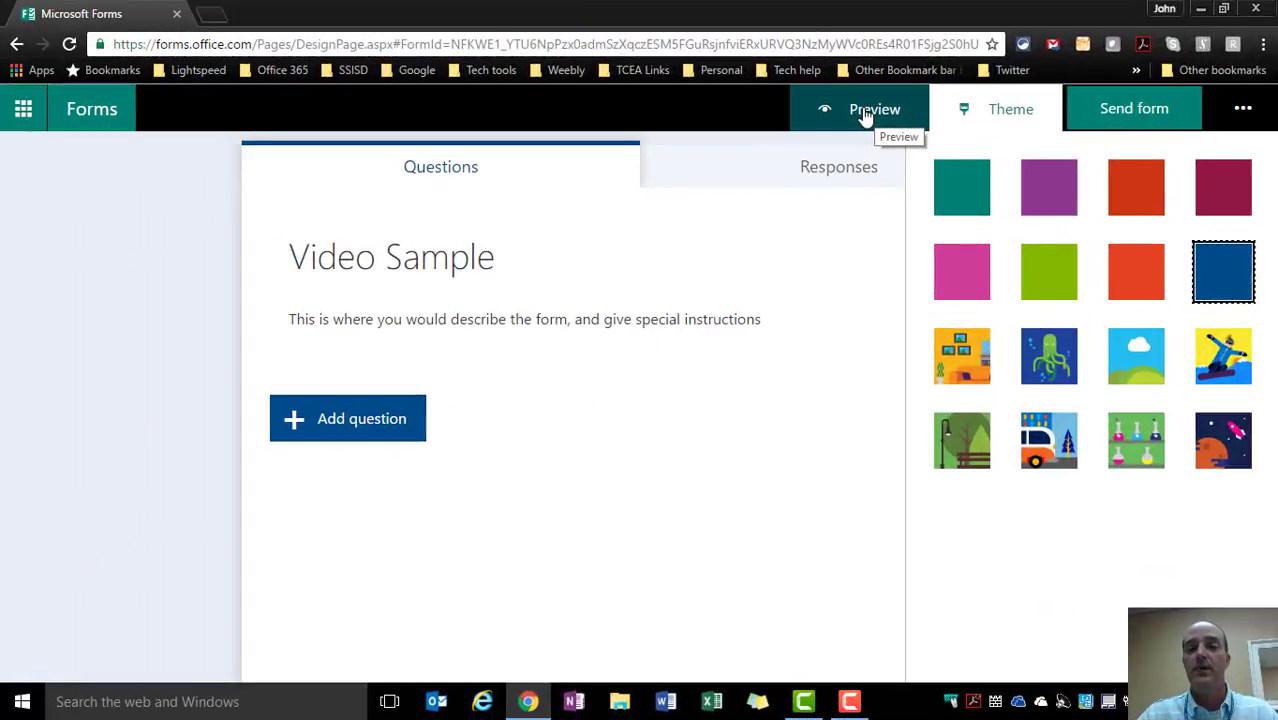
pyautogui.moveTo(975, 110)
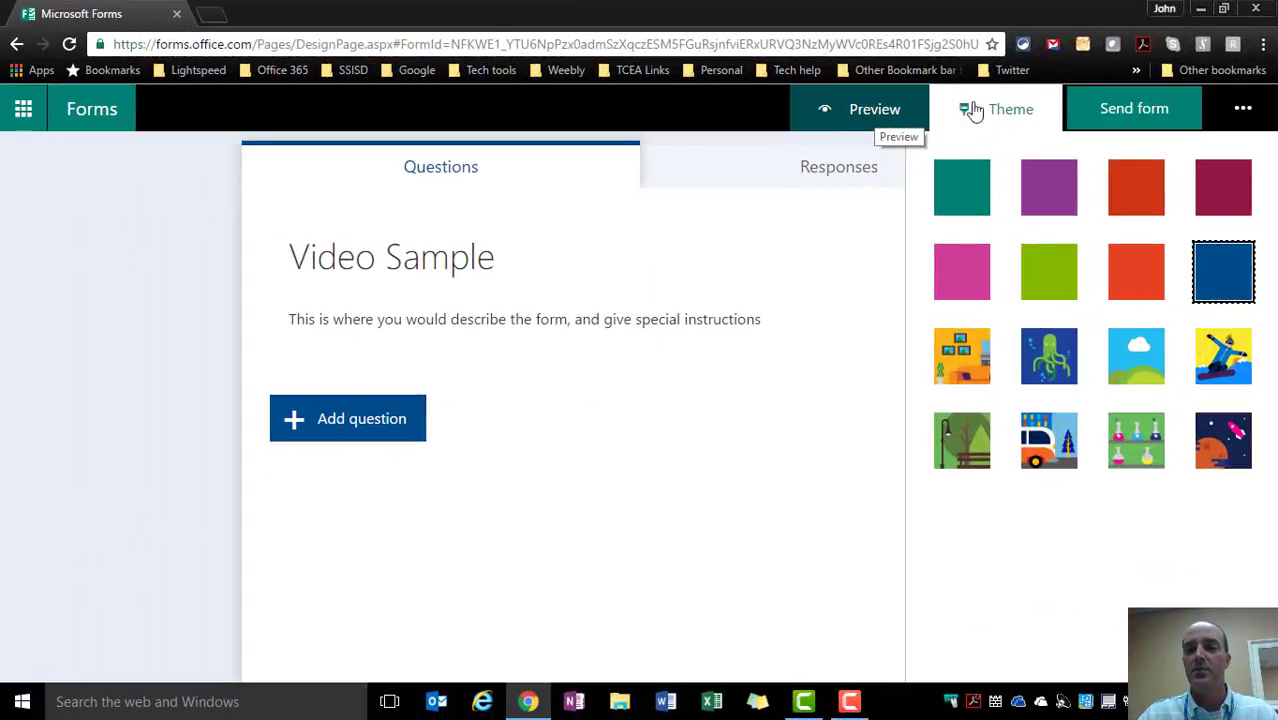
pyautogui.click(1133, 108)
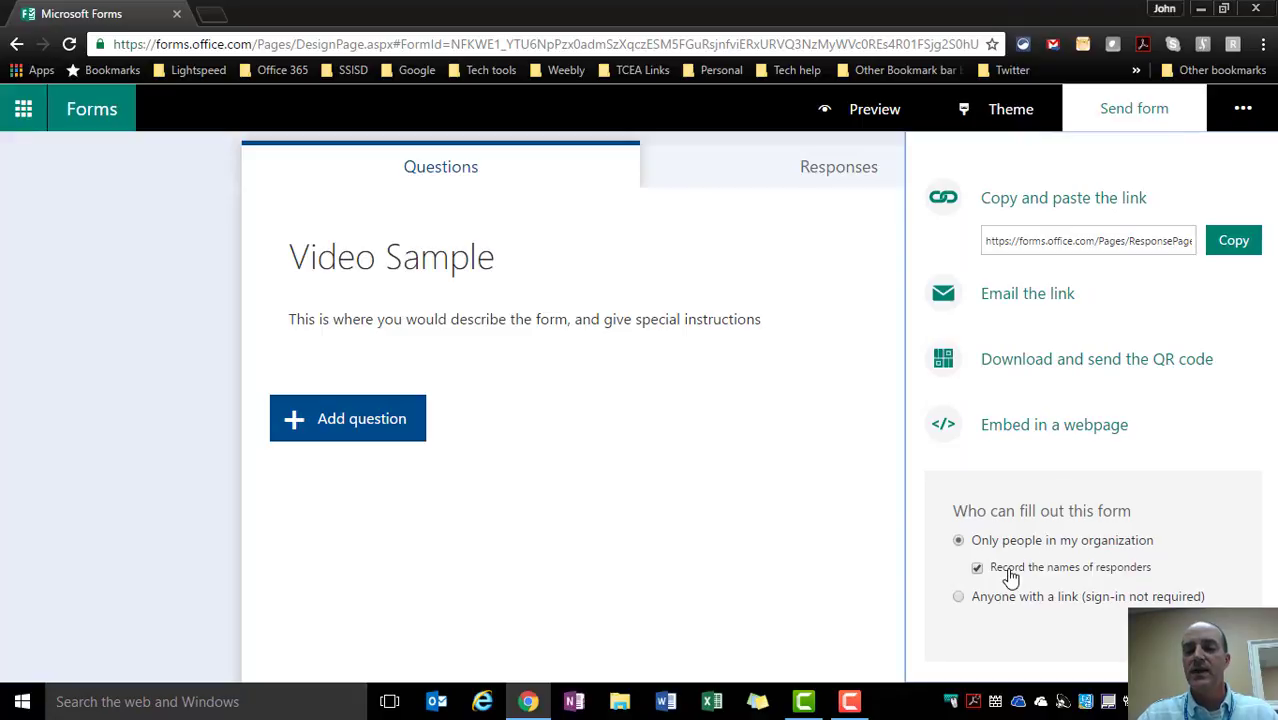
# Keep sharing limited to organization members with 'Record the names of responders' turned on.
pyautogui.click(977, 567)
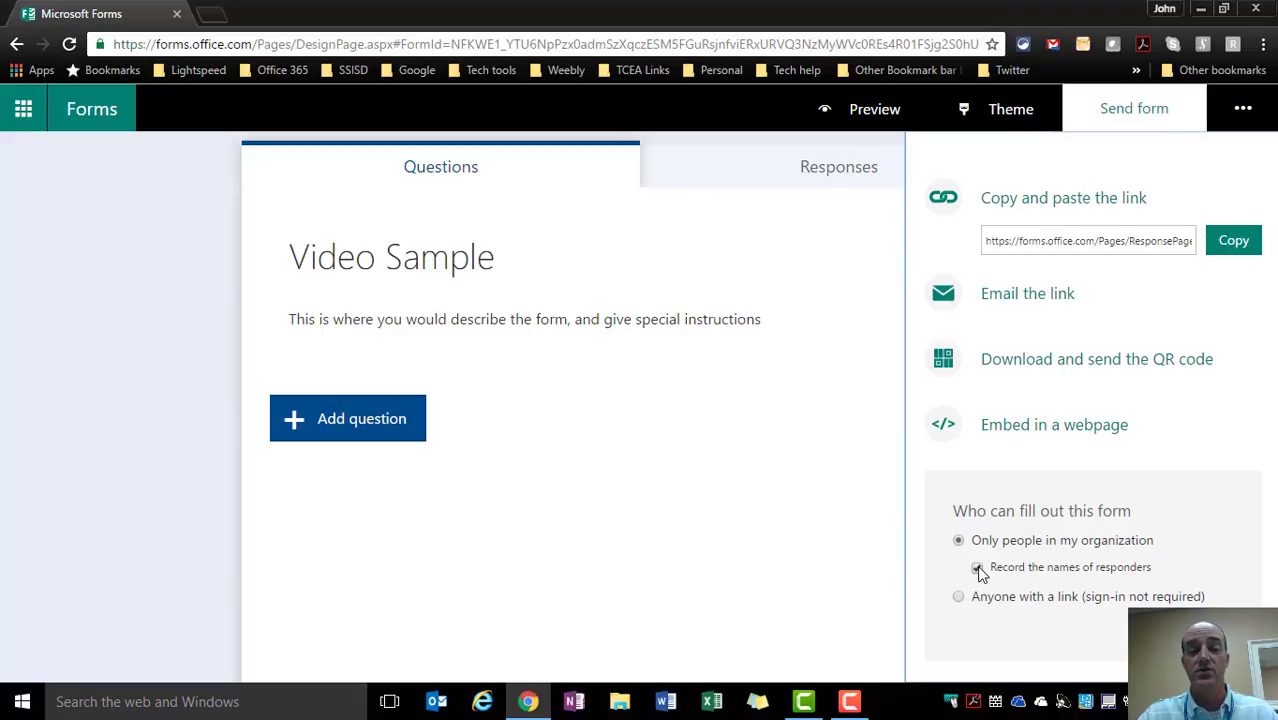
pyautogui.click(979, 568)
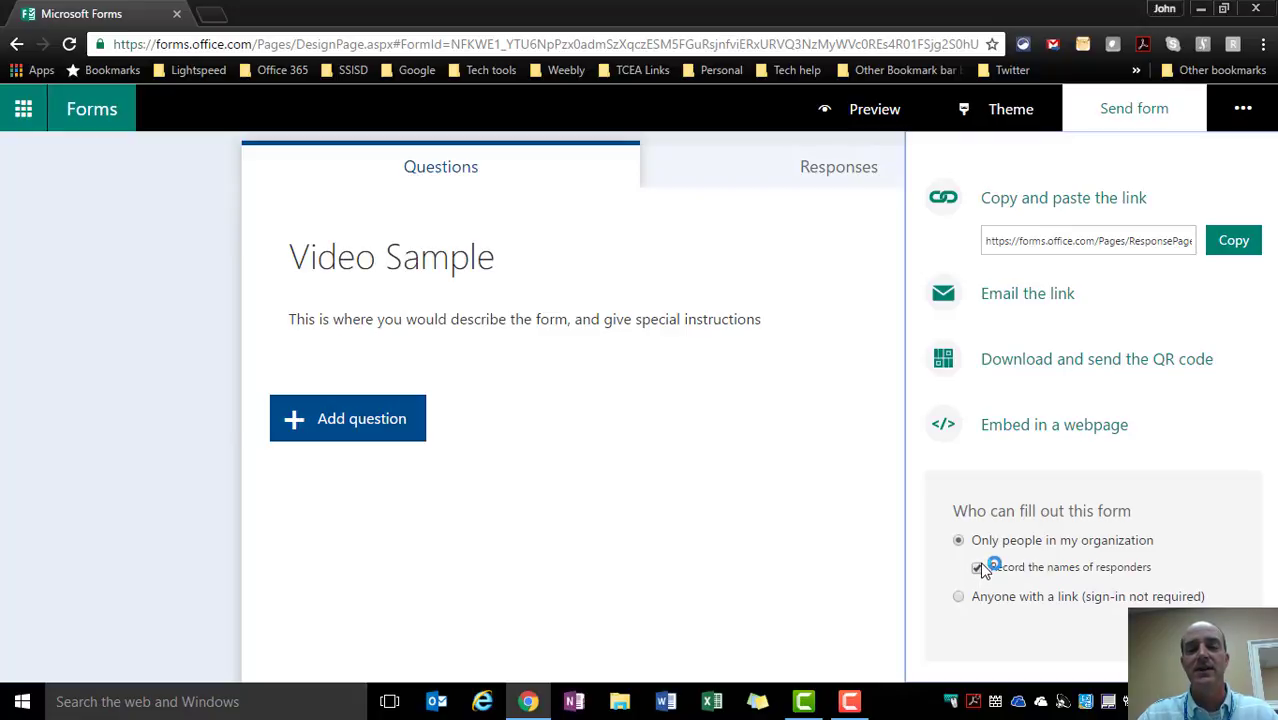
pyautogui.click(979, 567)
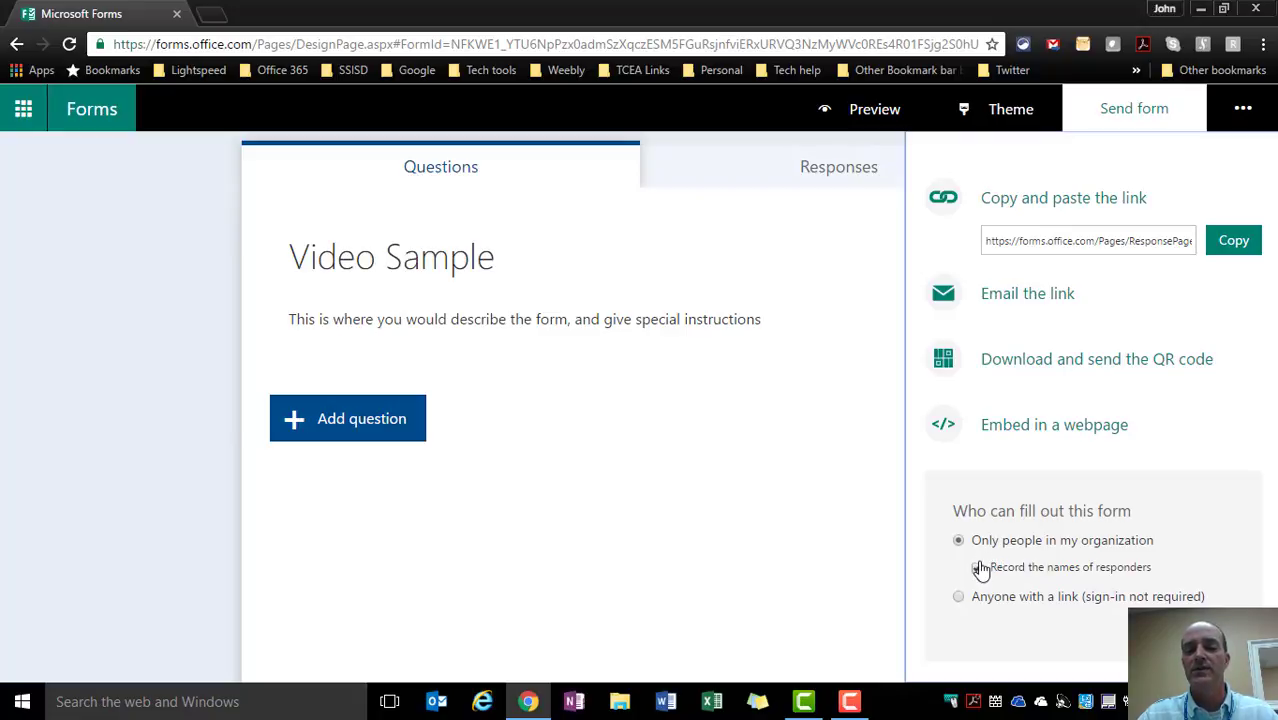
pyautogui.click(977, 567)
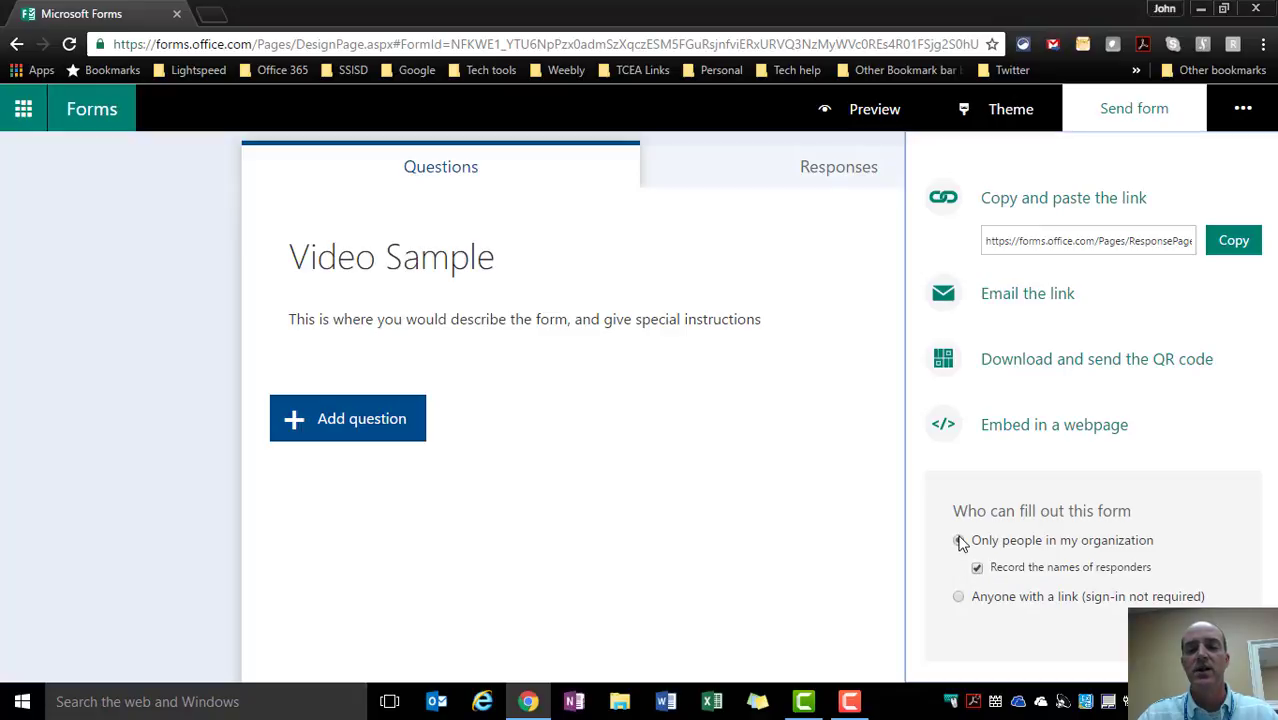
pyautogui.click(958, 540)
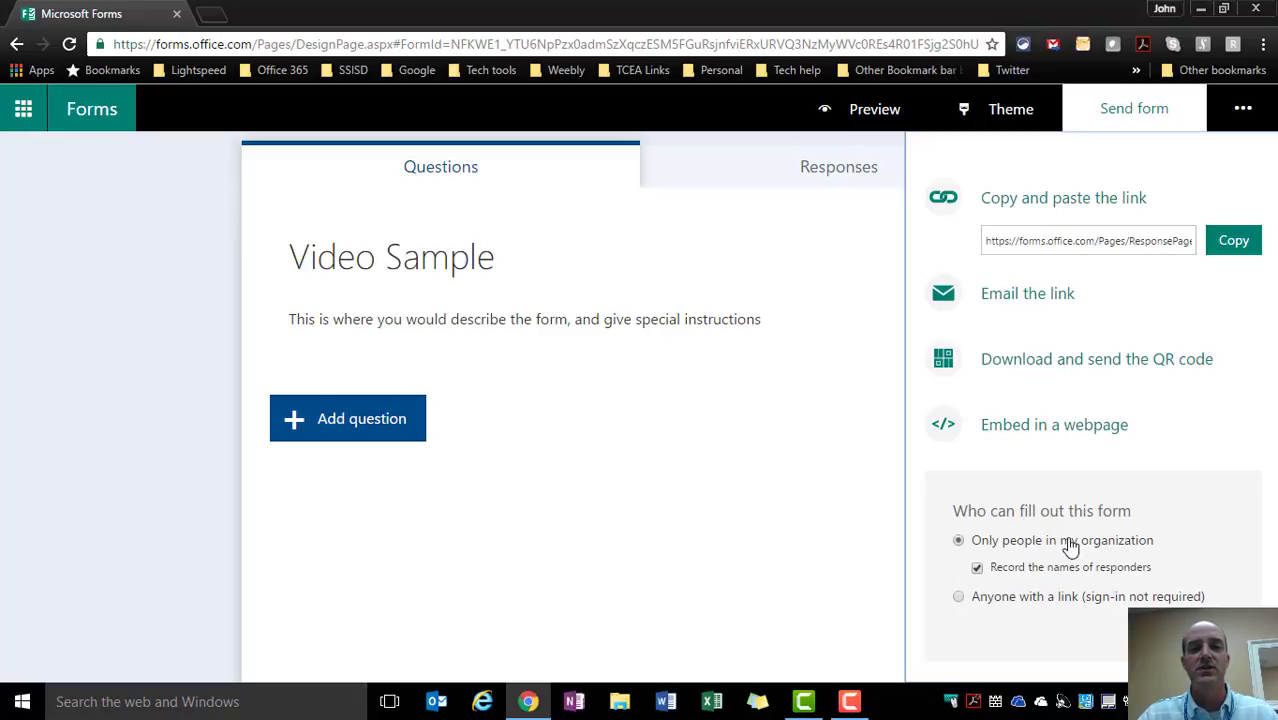
pyautogui.moveTo(1070, 557)
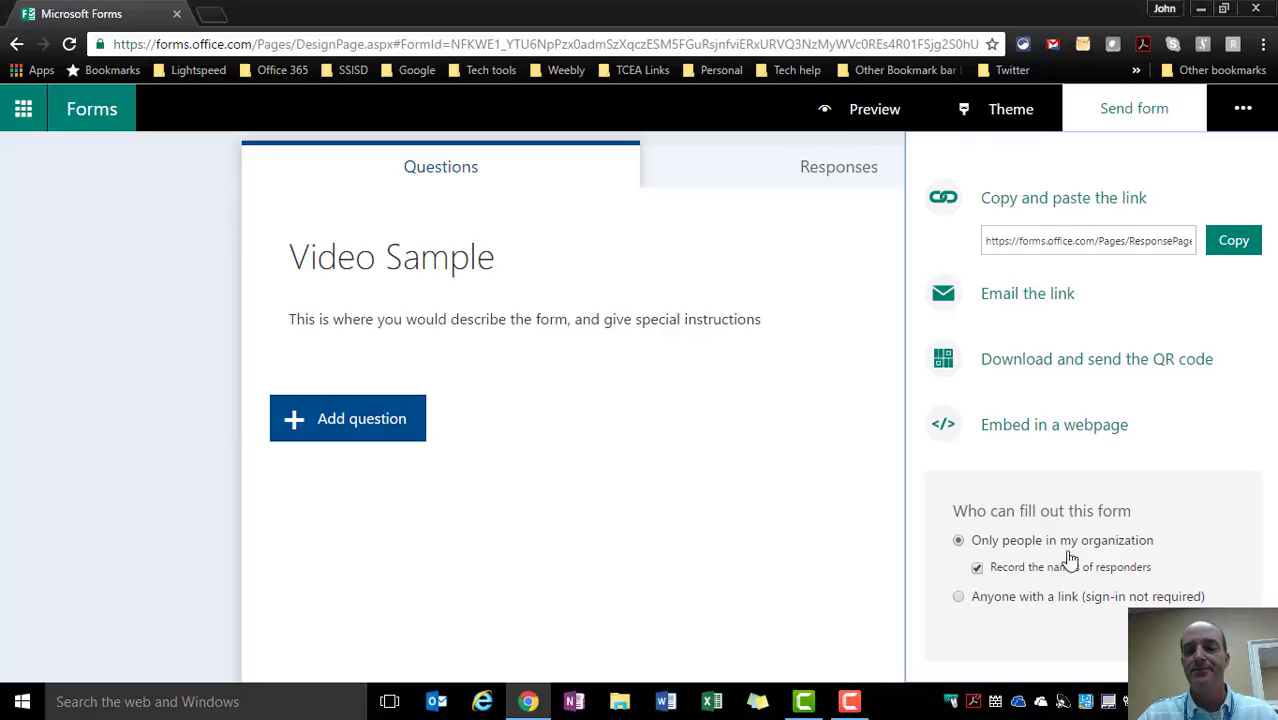
pyautogui.moveTo(967, 605)
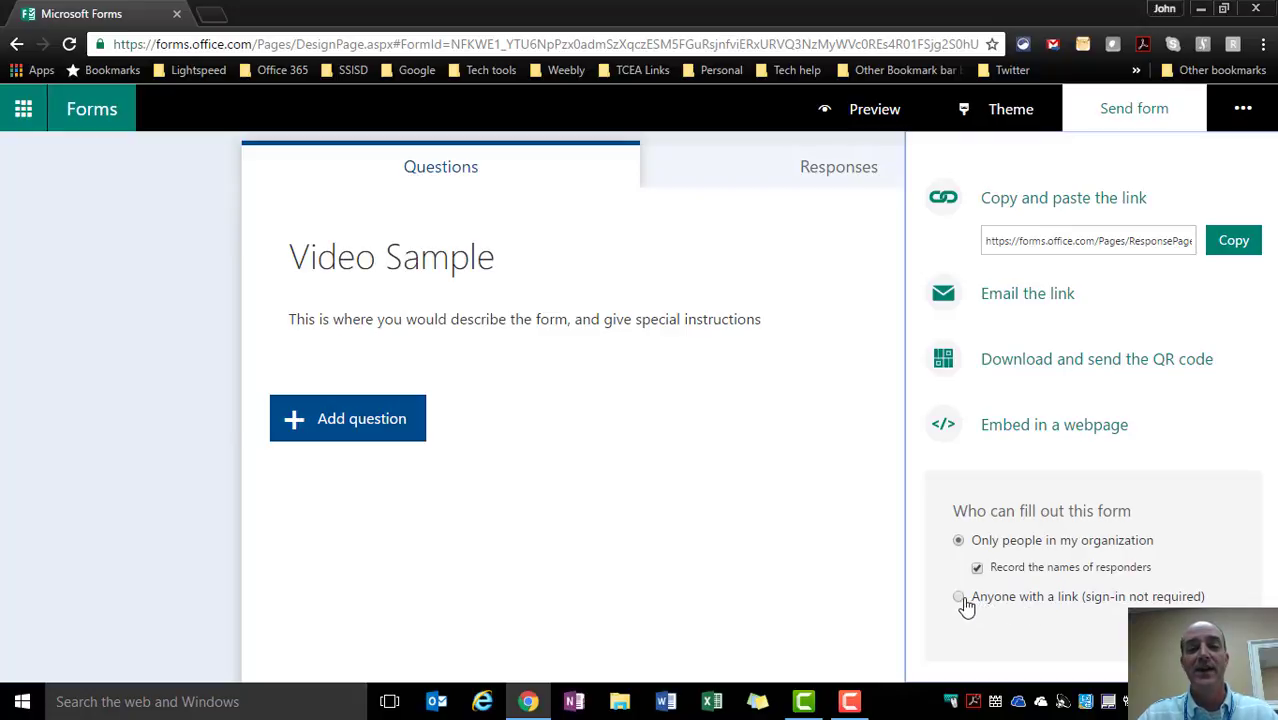
pyautogui.moveTo(1005, 600)
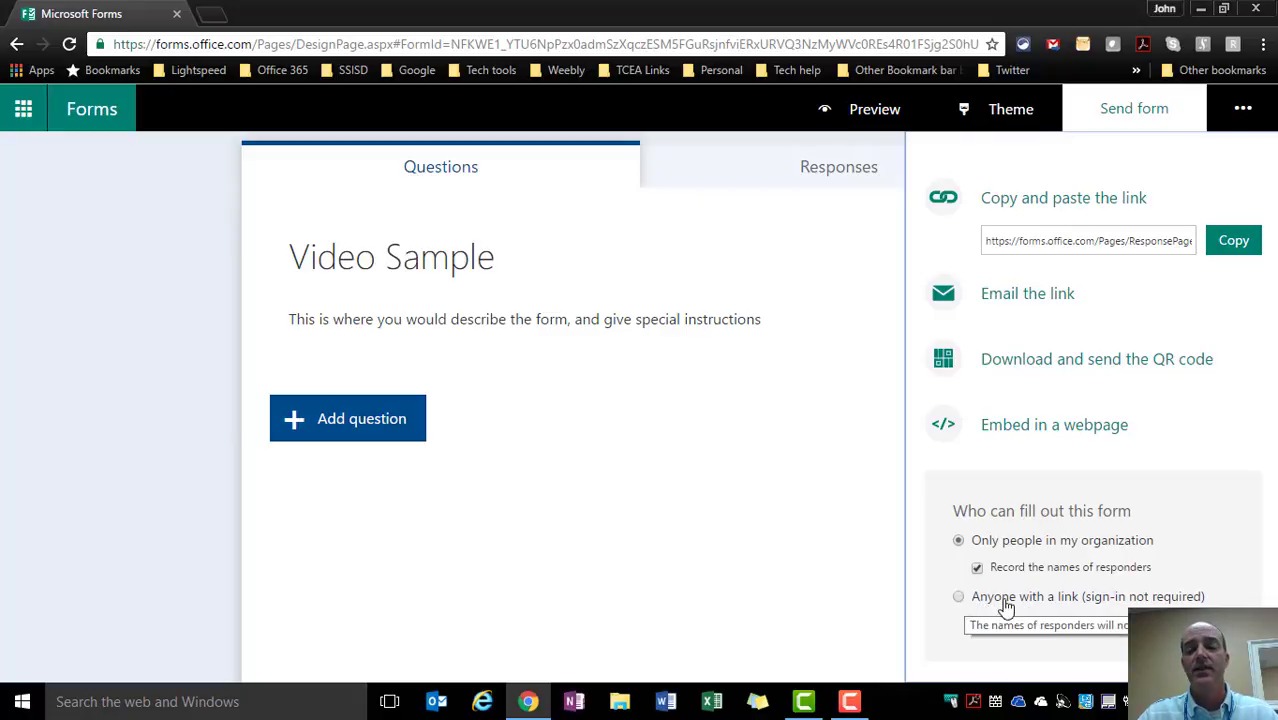
pyautogui.moveTo(1020, 605)
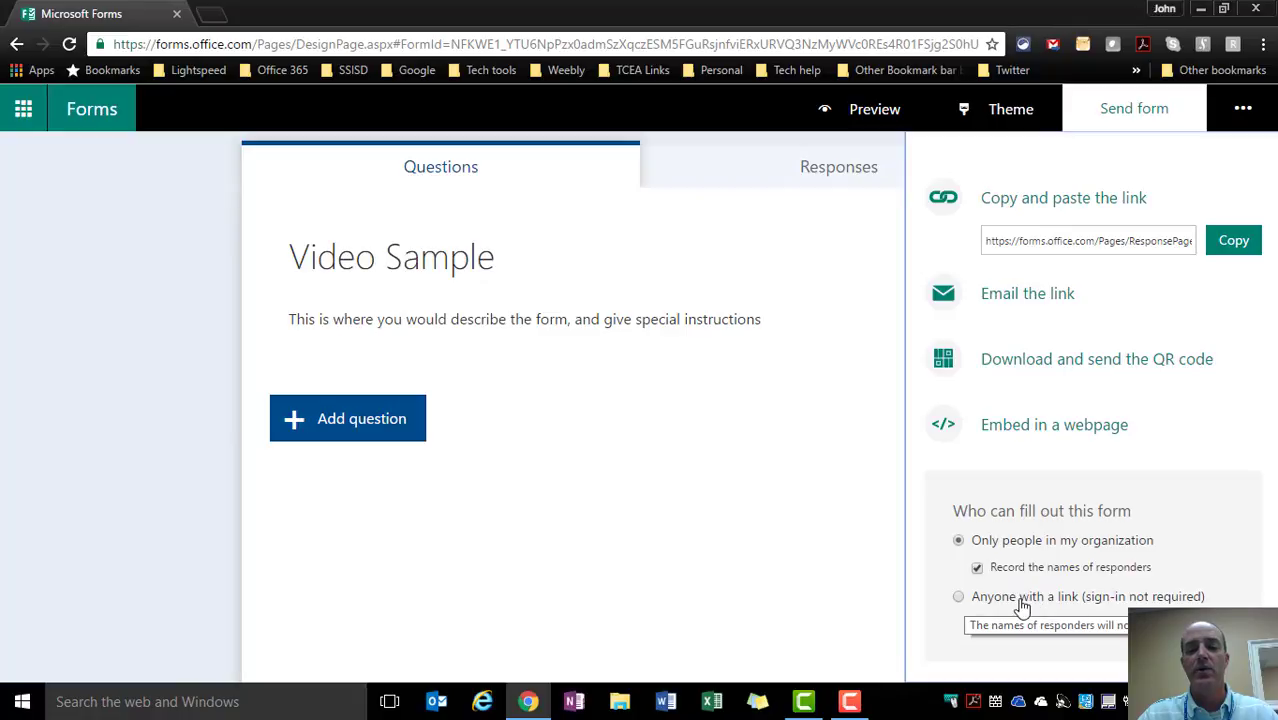
pyautogui.moveTo(965, 607)
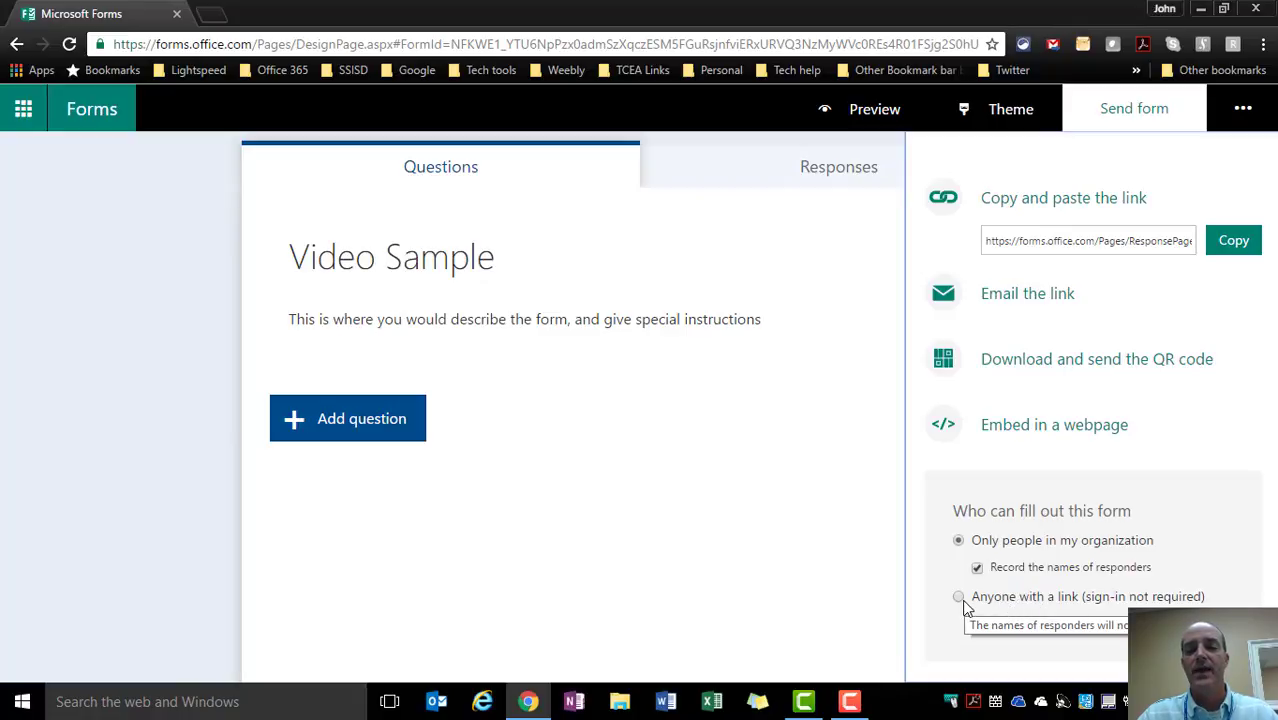
pyautogui.moveTo(986, 606)
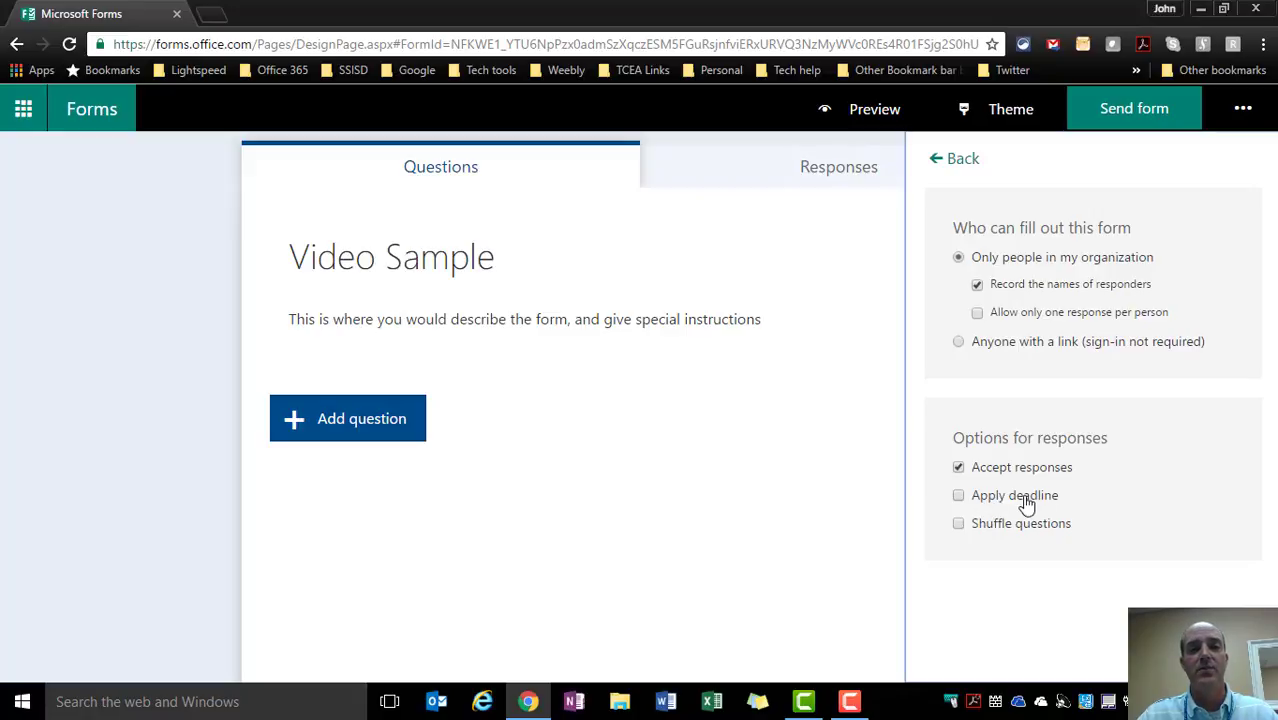
pyautogui.moveTo(1007, 503)
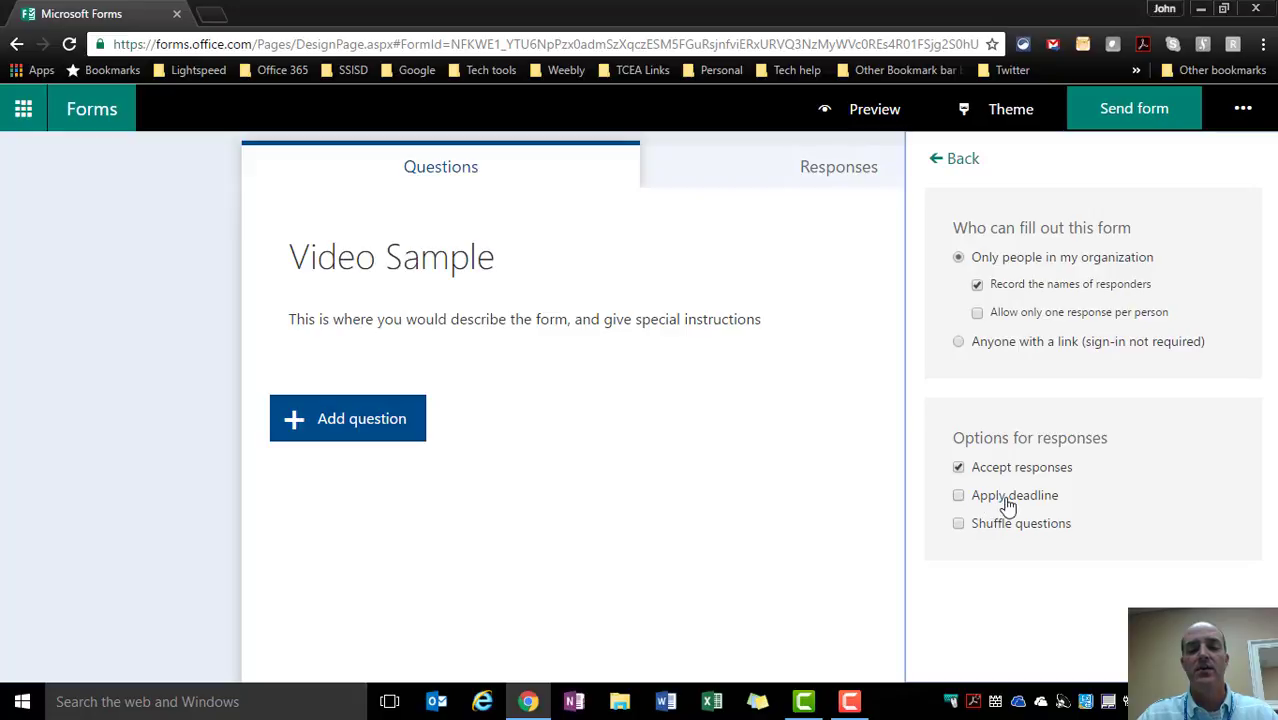
pyautogui.moveTo(1001, 525)
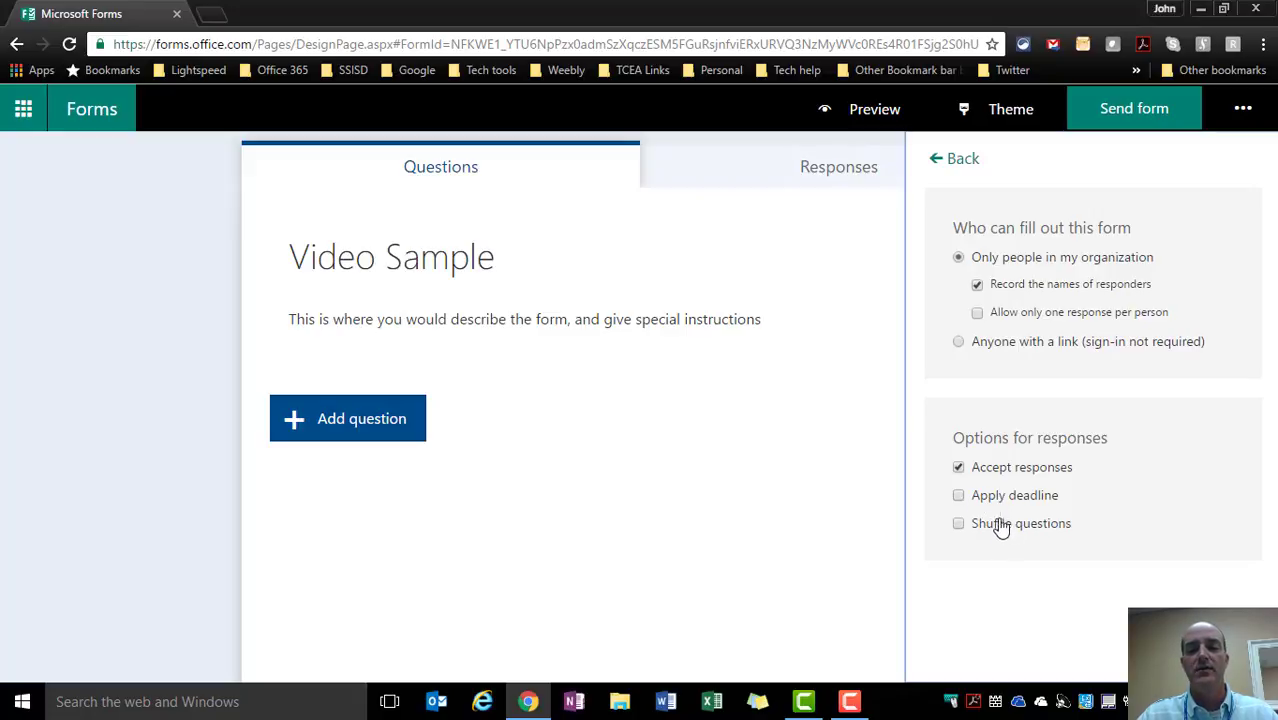
pyautogui.moveTo(960, 470)
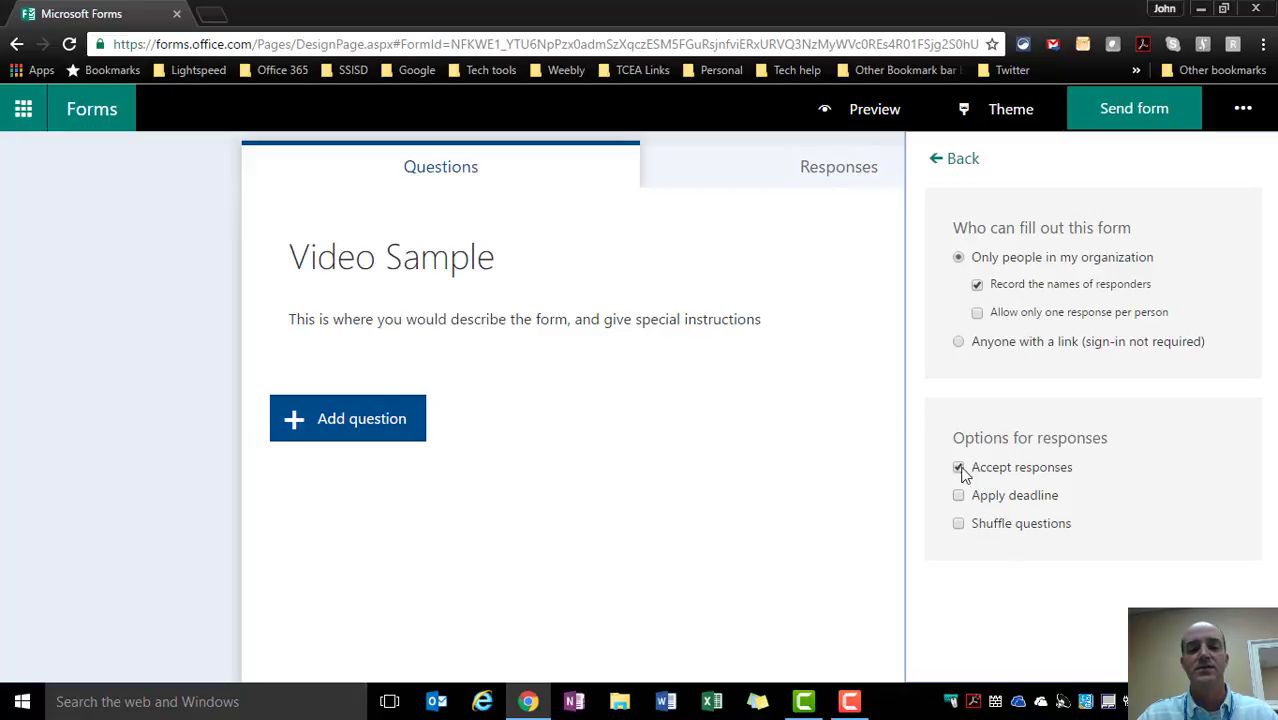
# Turn Accept responses off and back on, leaving the form accepting responses.
pyautogui.click(958, 467)
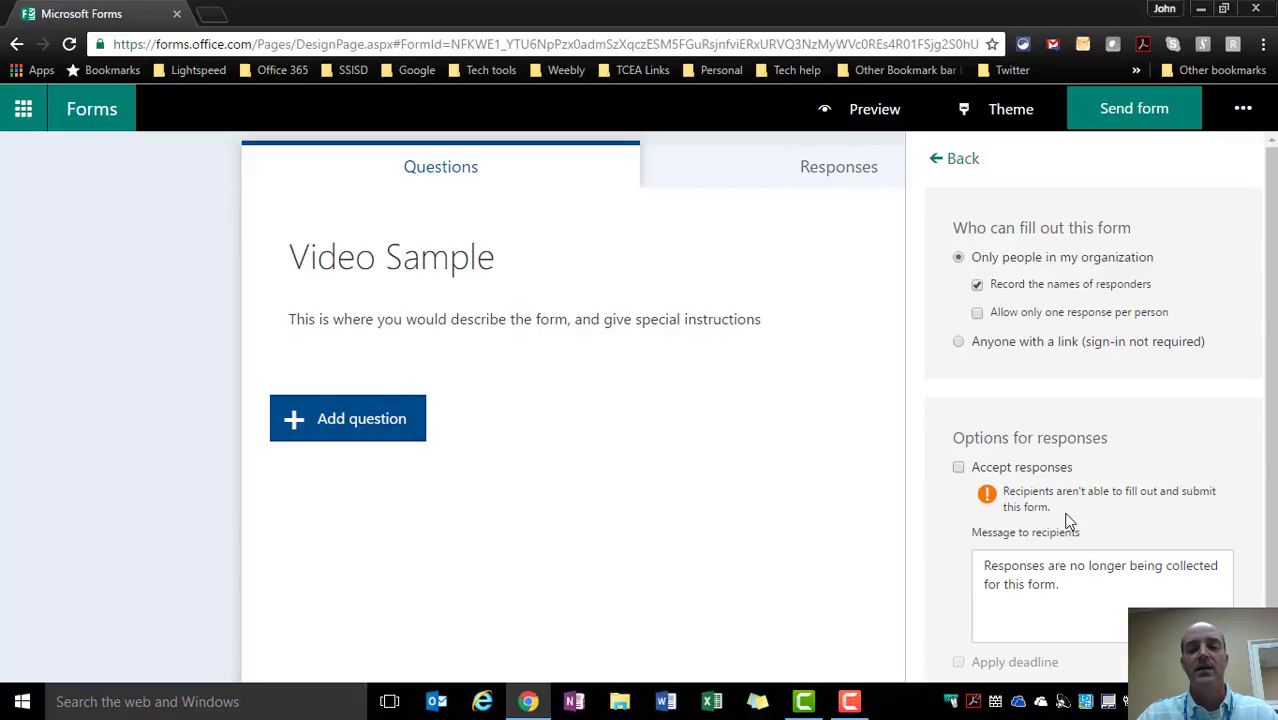
pyautogui.moveTo(1065, 513)
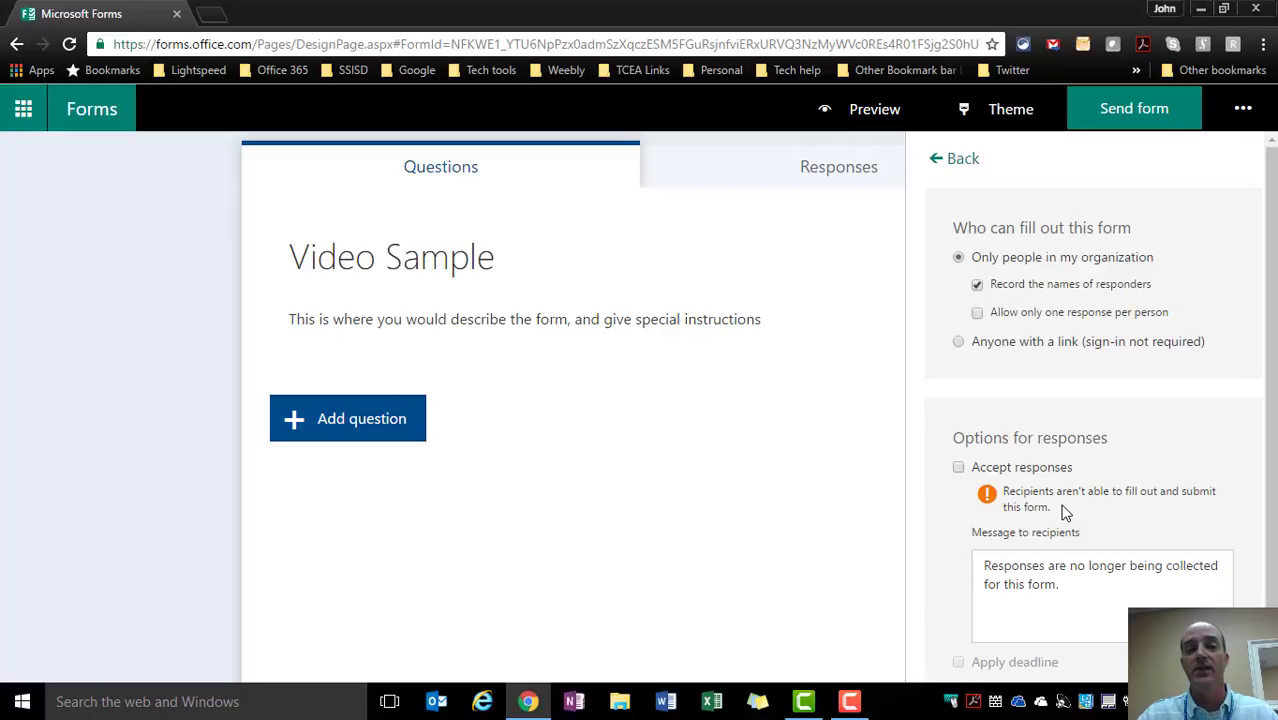
pyautogui.click(958, 467)
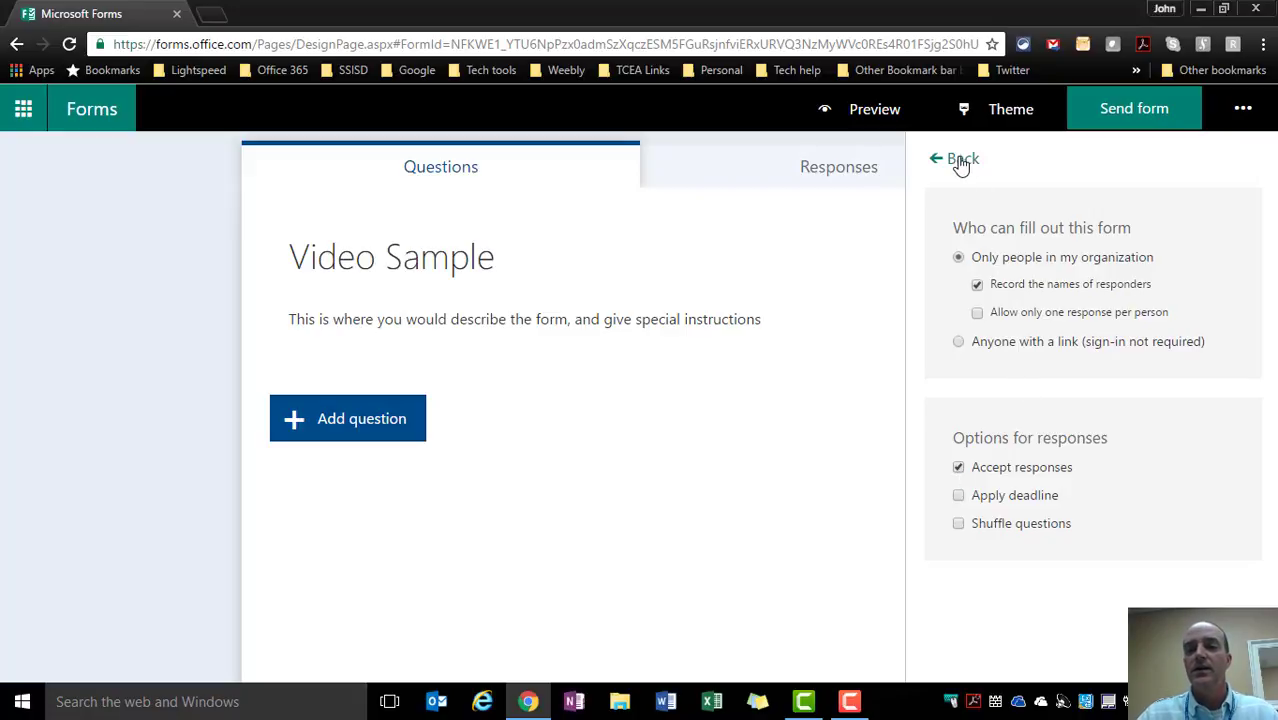
pyautogui.moveTo(1243, 108)
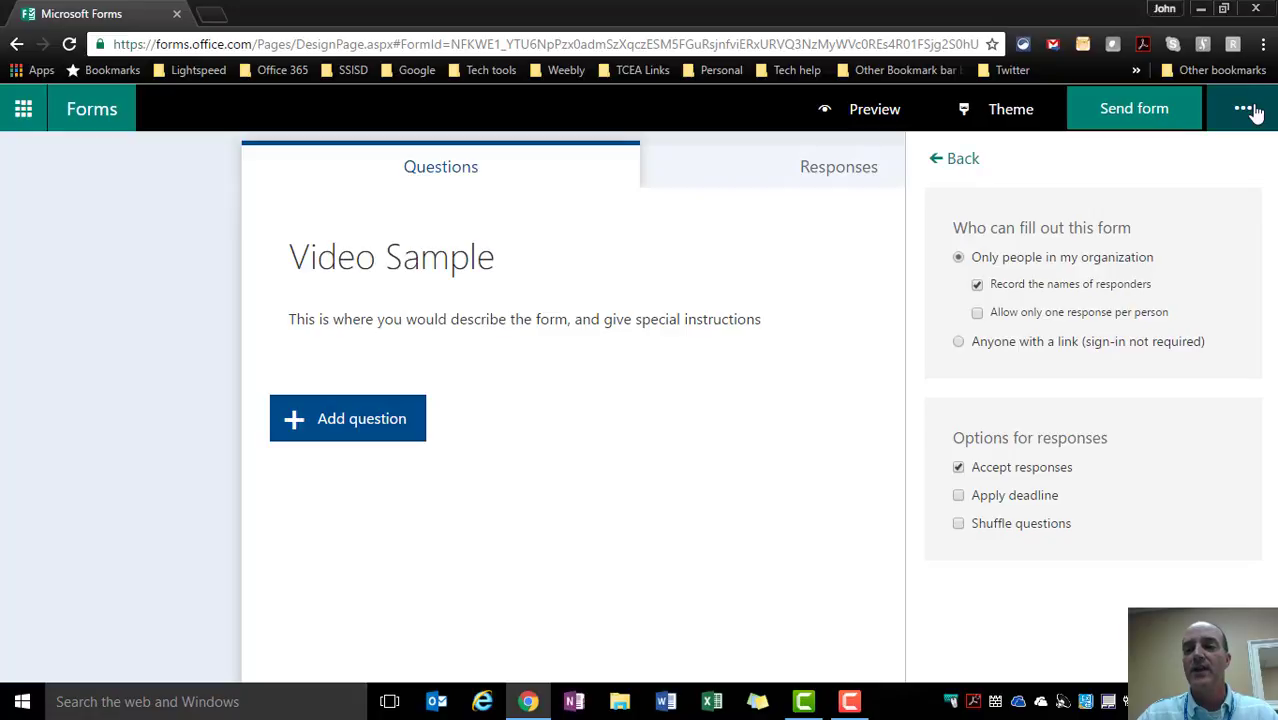
pyautogui.moveTo(1243, 109)
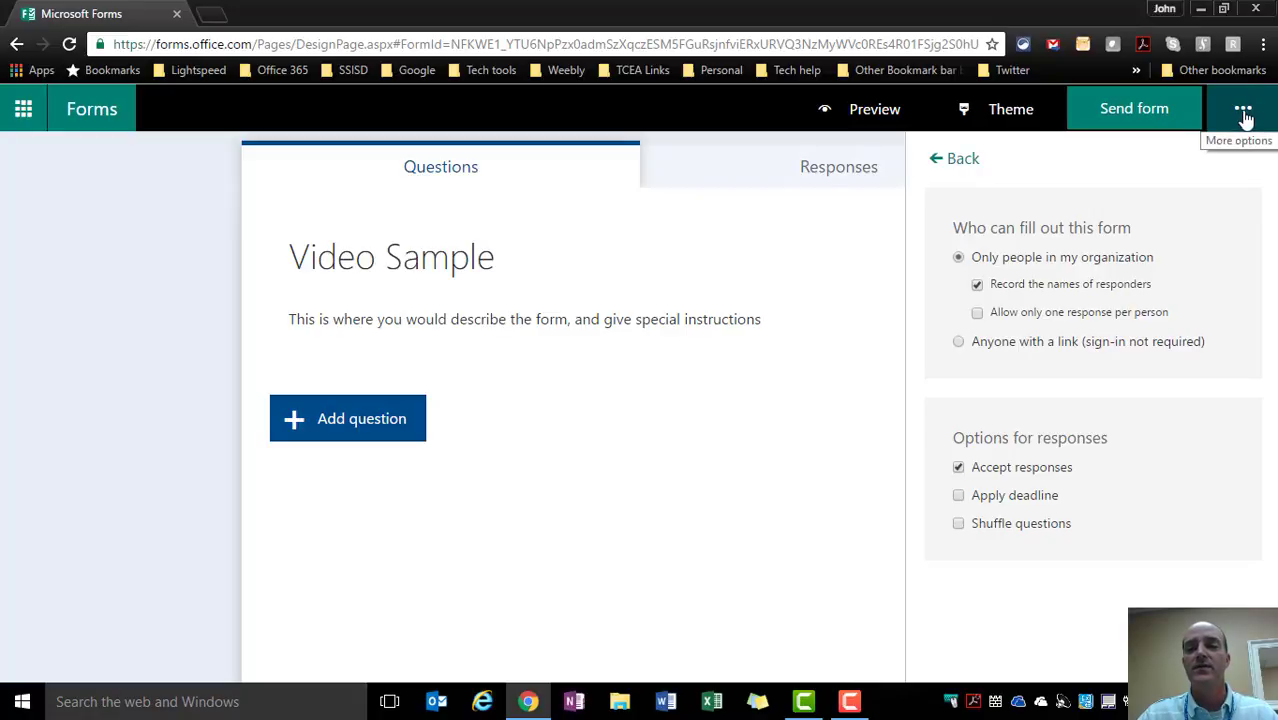
# Show the More options (…) menu with branching, feedback and help.
pyautogui.click(1243, 109)
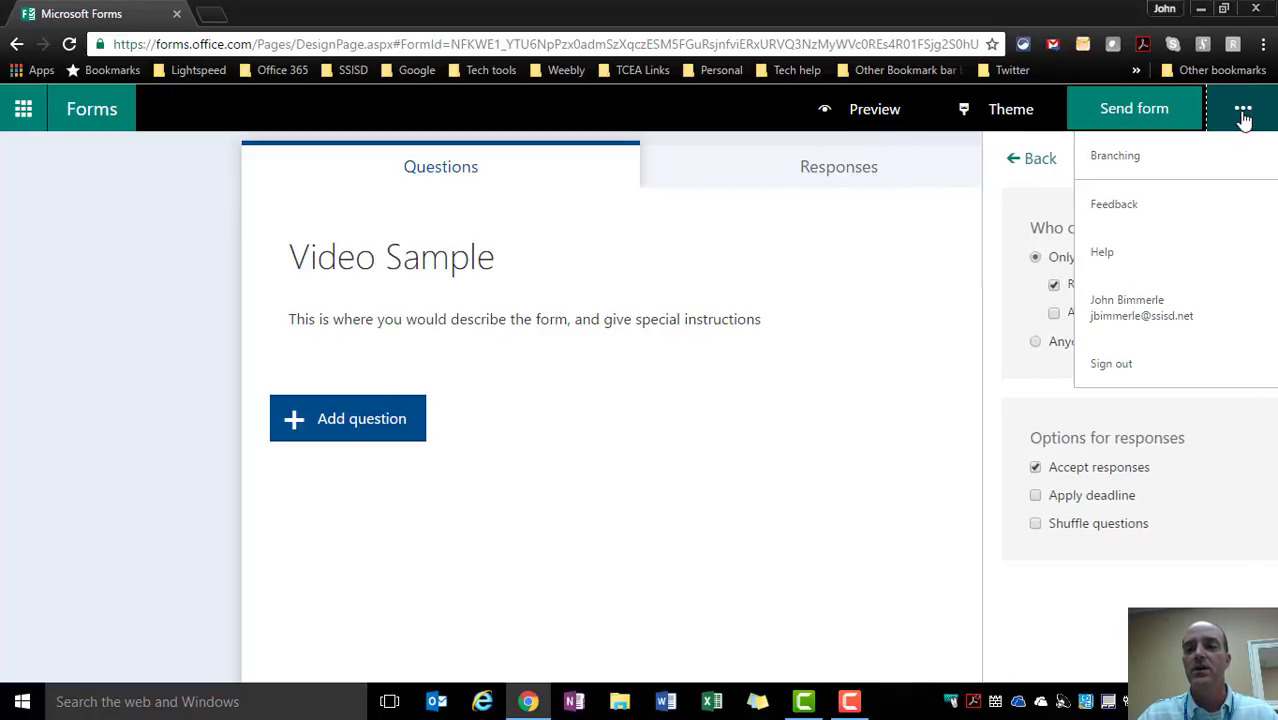